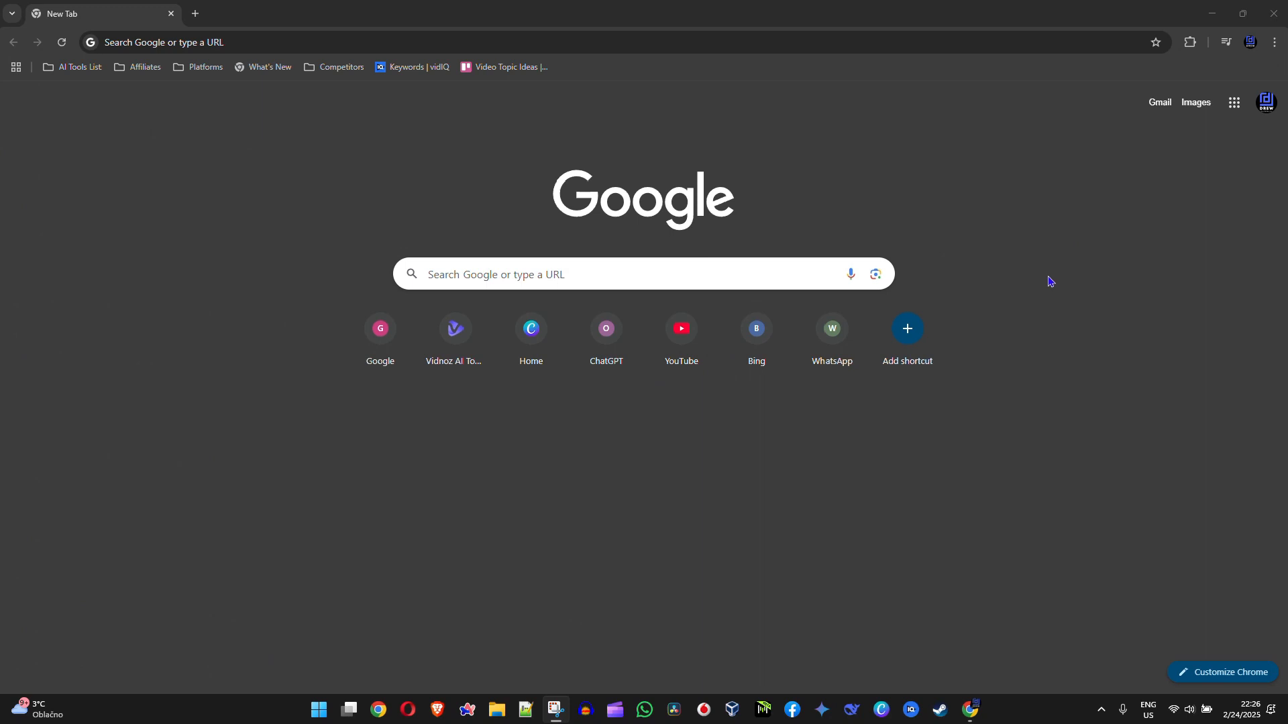
mouse_move(993, 283)
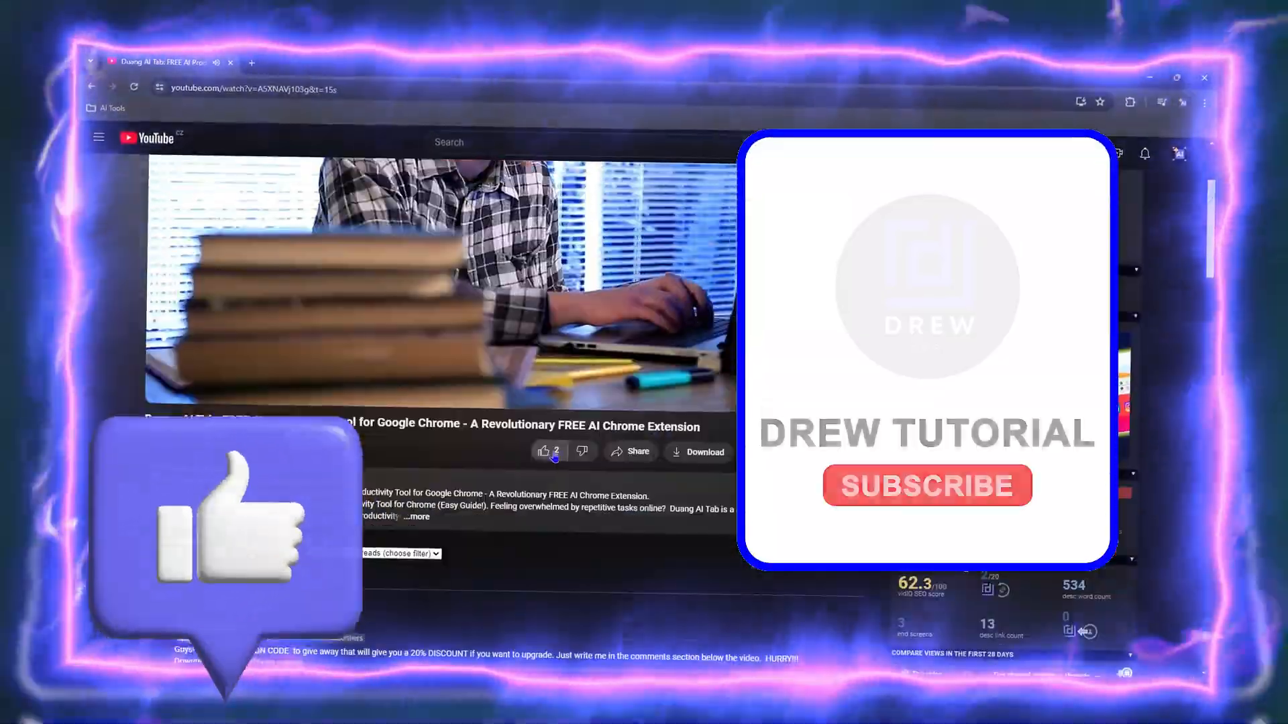
Reach Chrome Settings from the three-dot menu and show the Autofill and passwords section
click(925, 484)
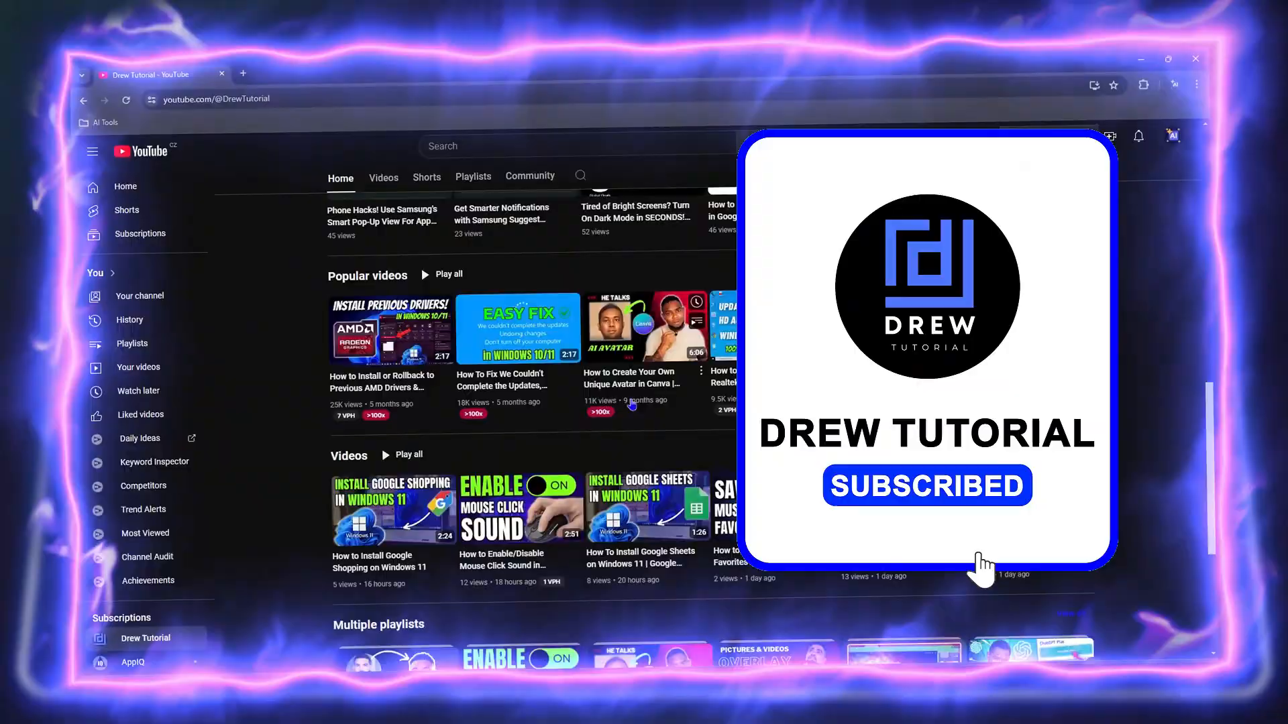
click(382, 177)
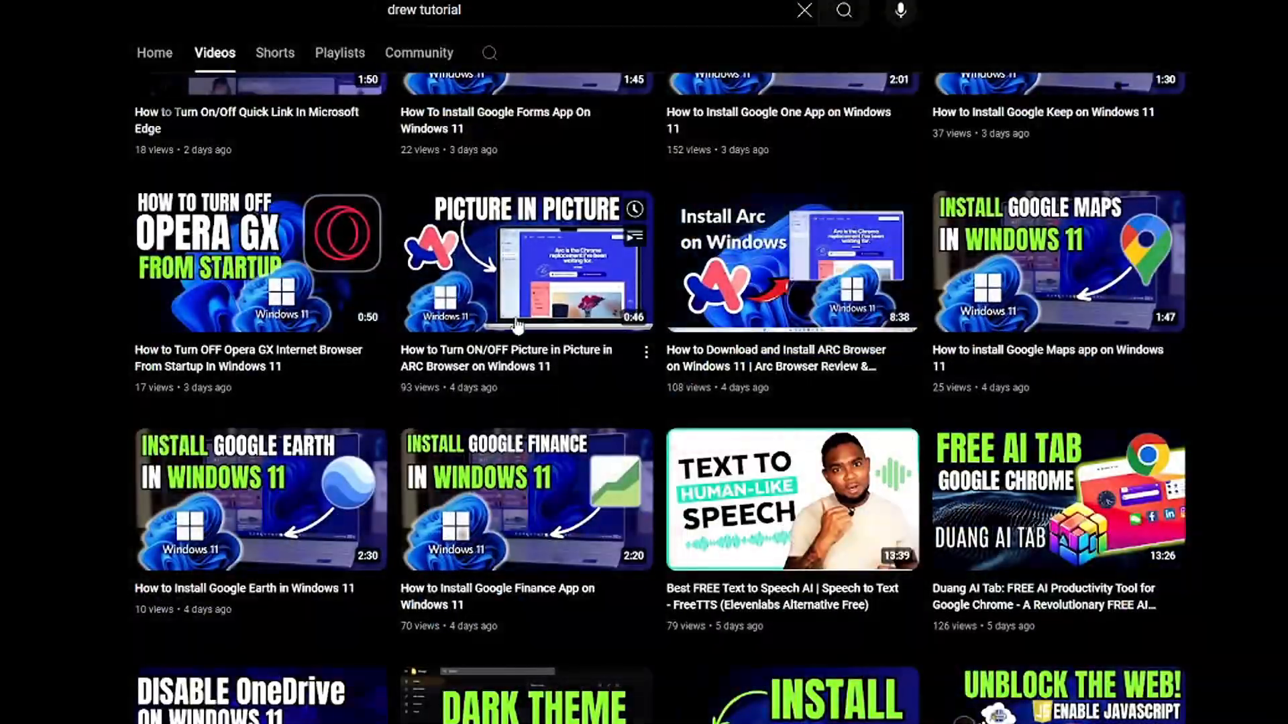
click(340, 148)
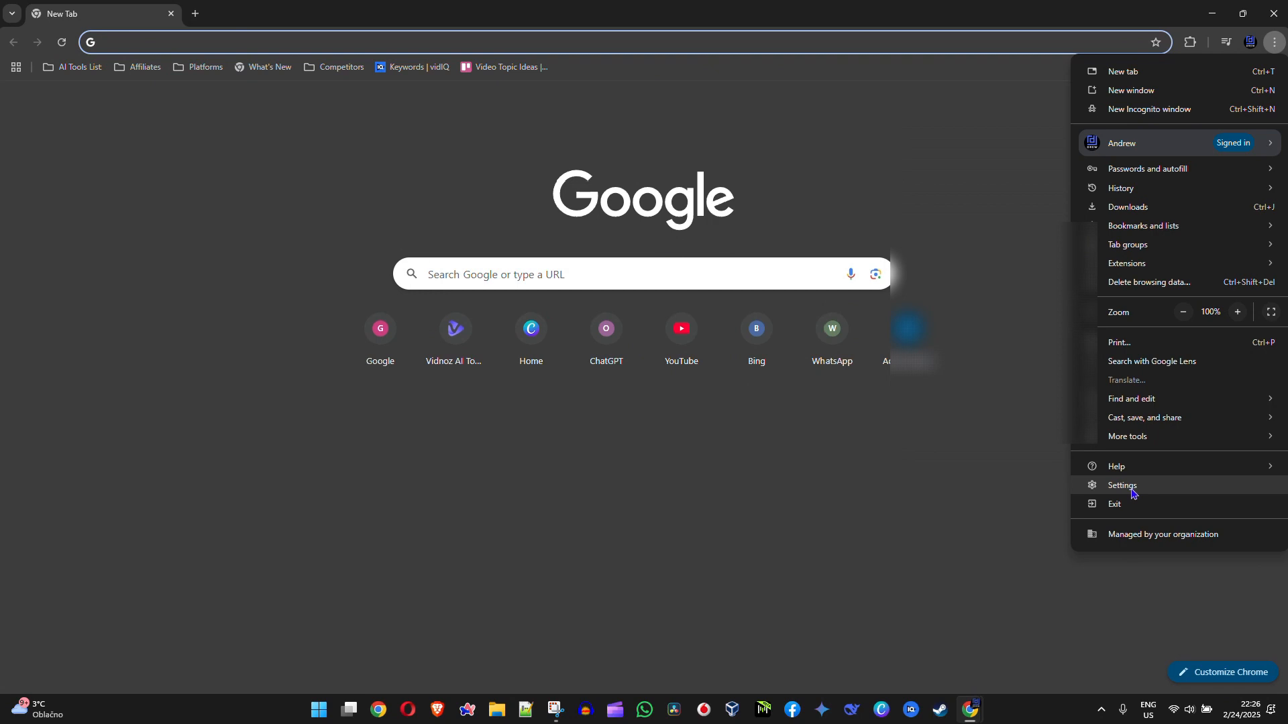
click(1122, 485)
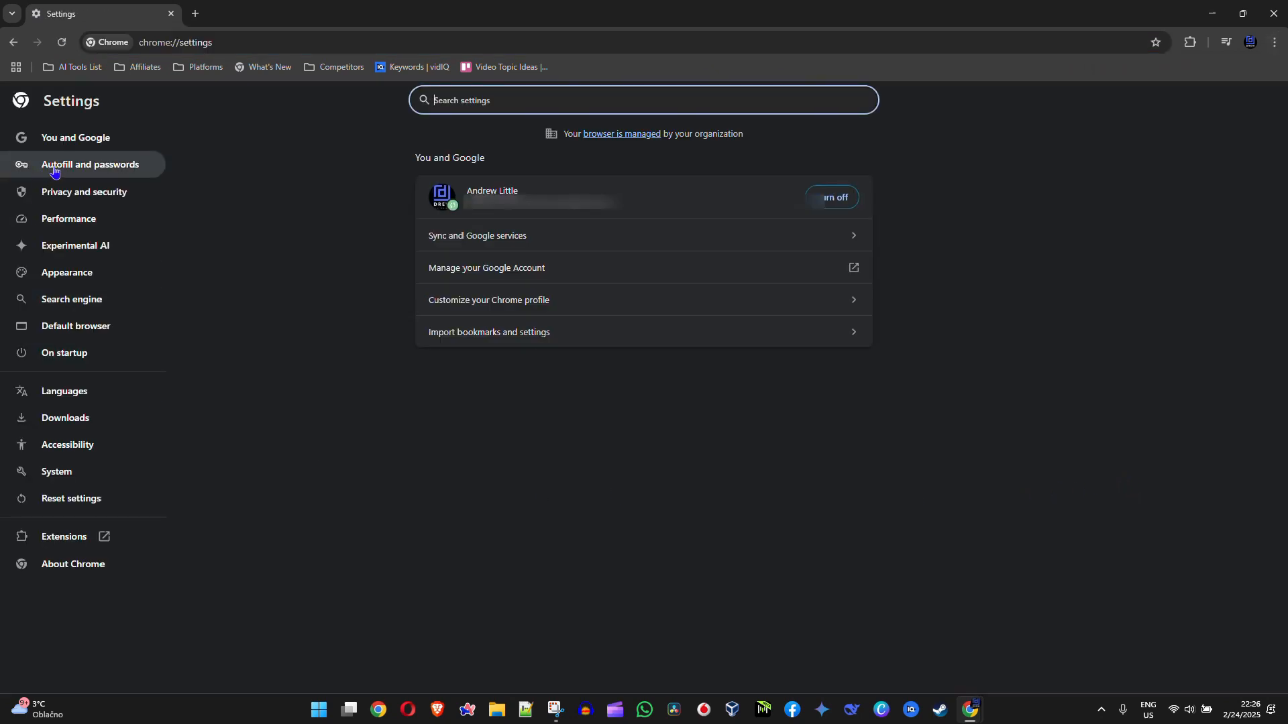
click(89, 164)
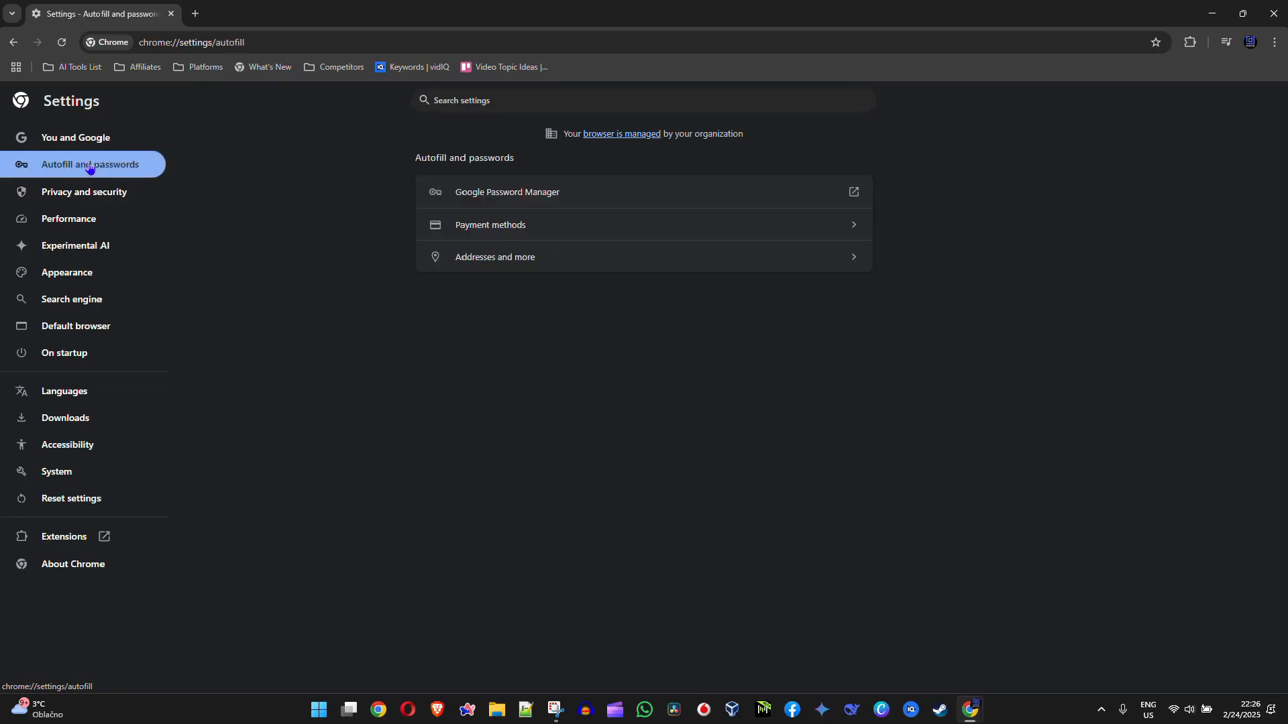
mouse_move(549, 208)
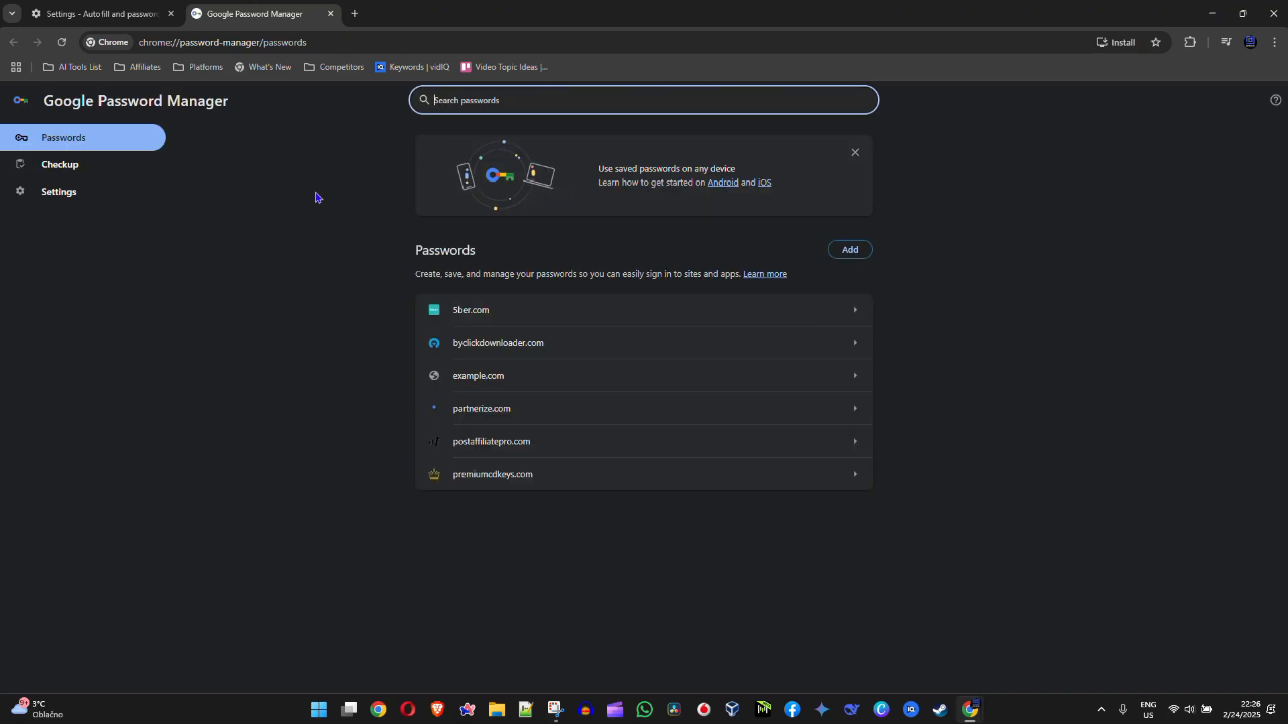
mouse_move(540, 345)
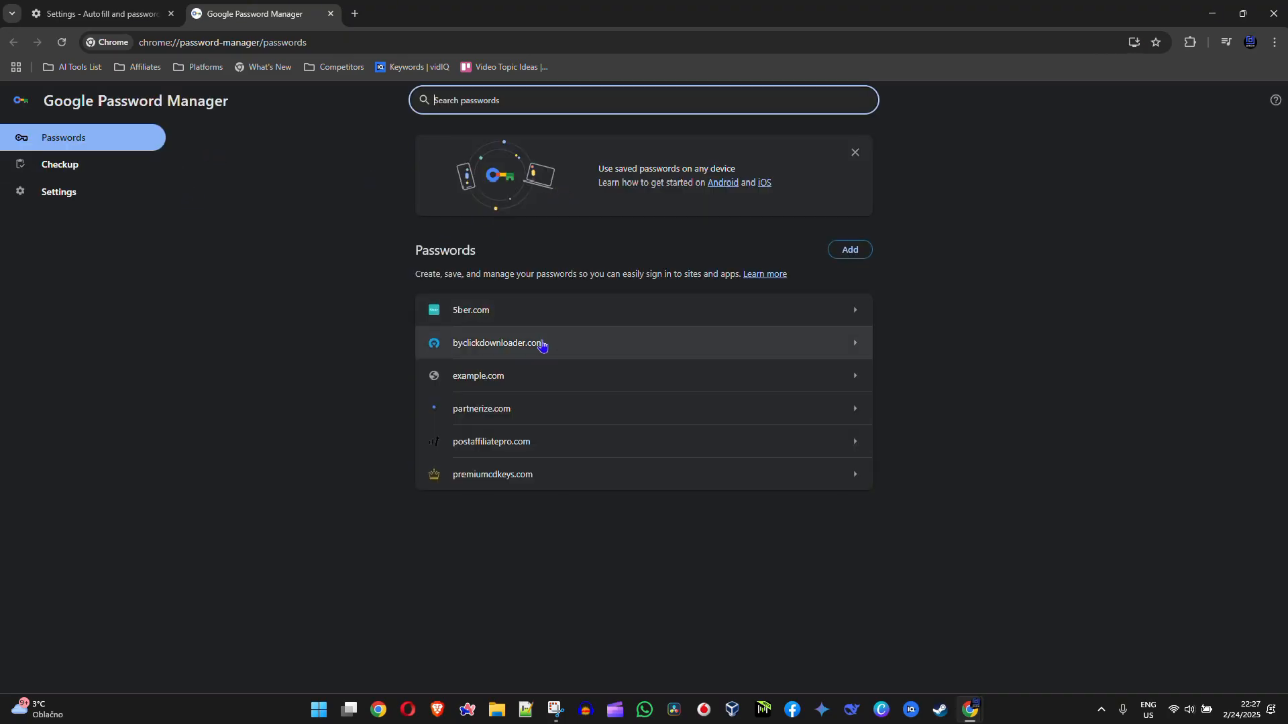
mouse_move(419, 314)
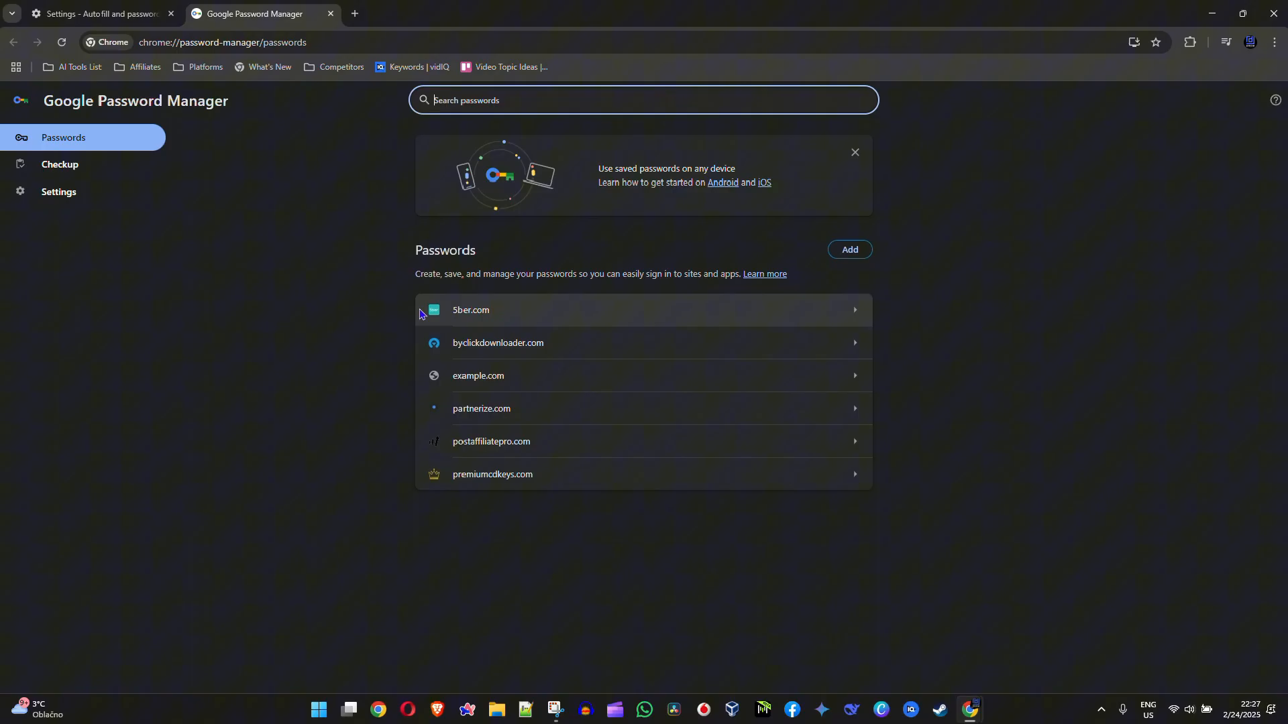
mouse_move(455, 390)
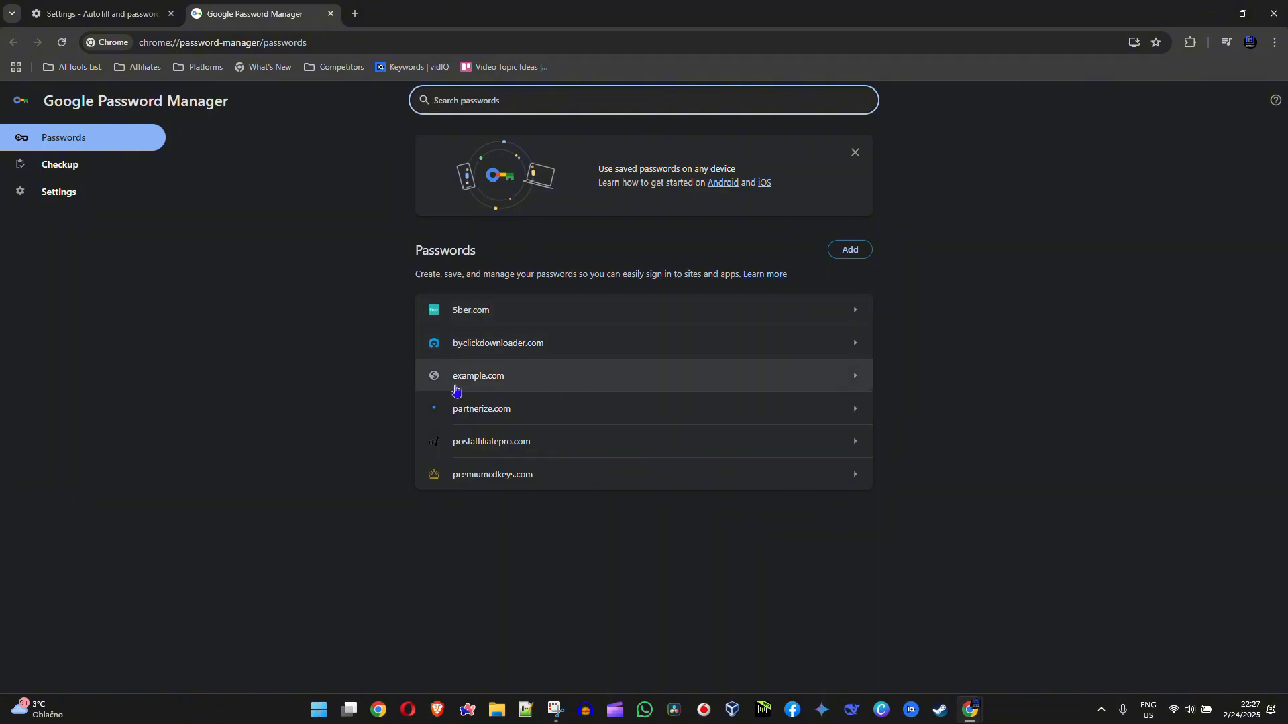
mouse_move(561, 357)
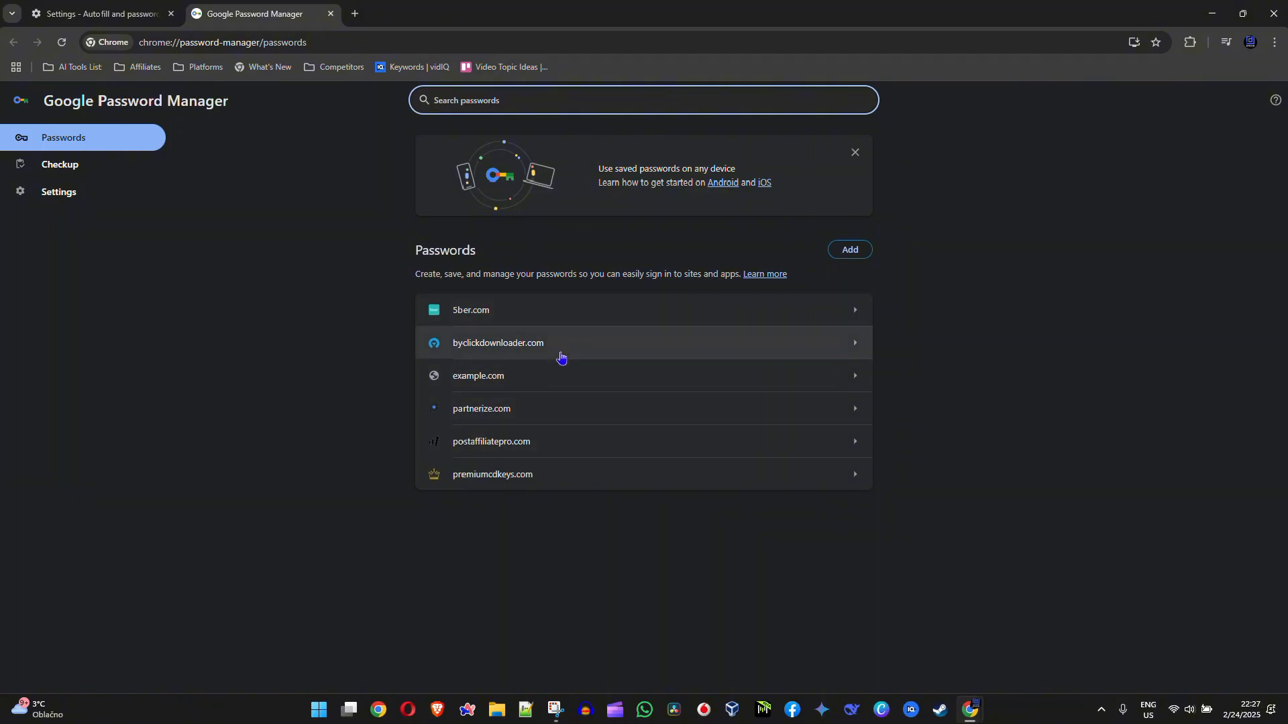
mouse_move(529, 377)
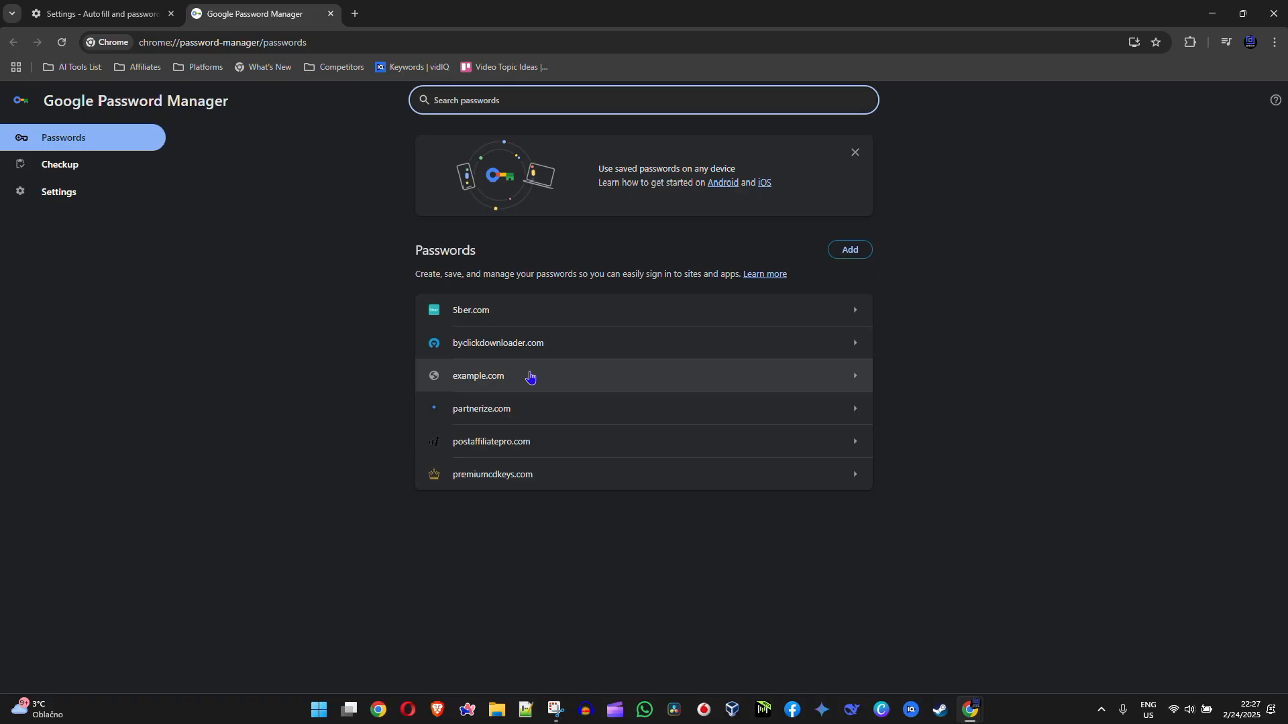
mouse_move(506, 410)
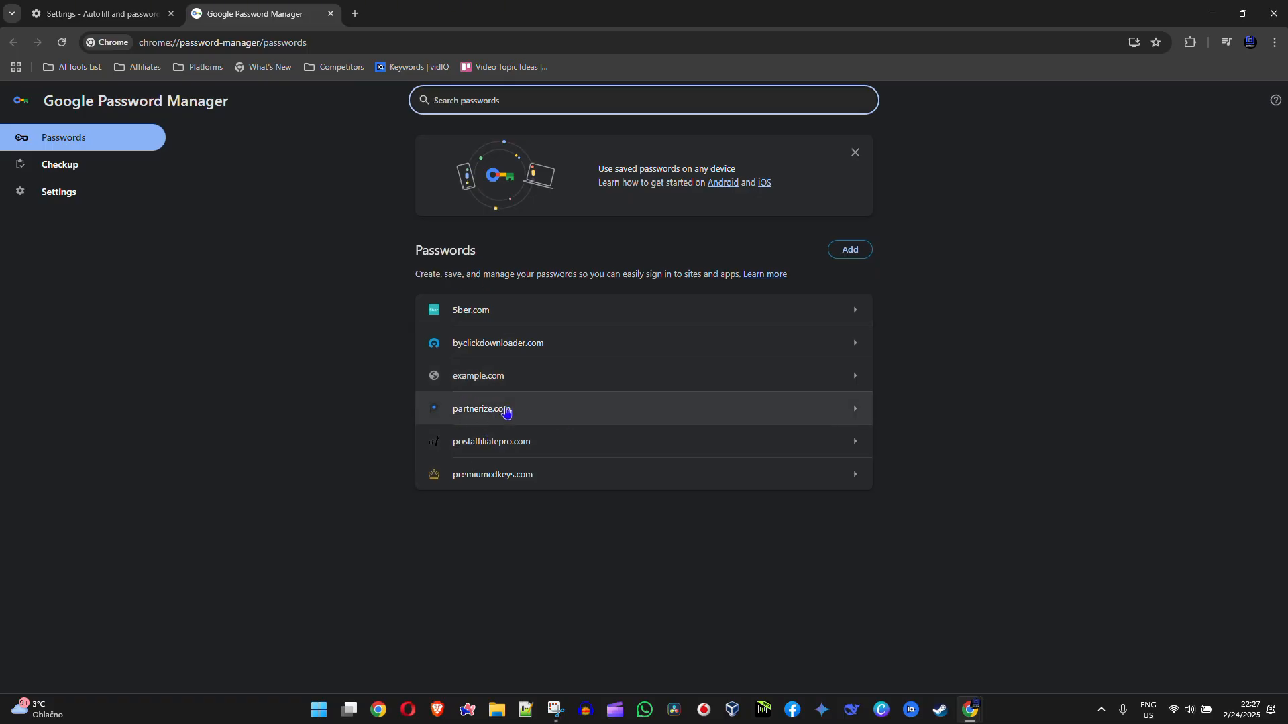
mouse_move(507, 386)
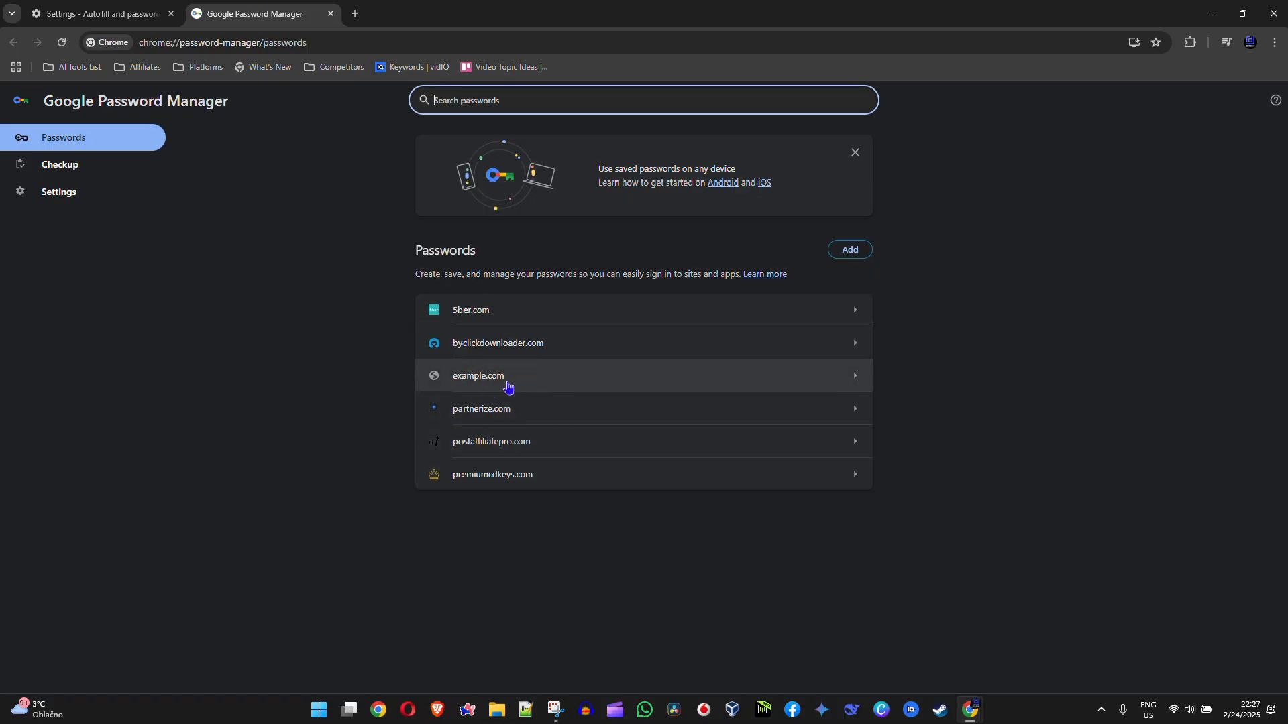
mouse_move(511, 382)
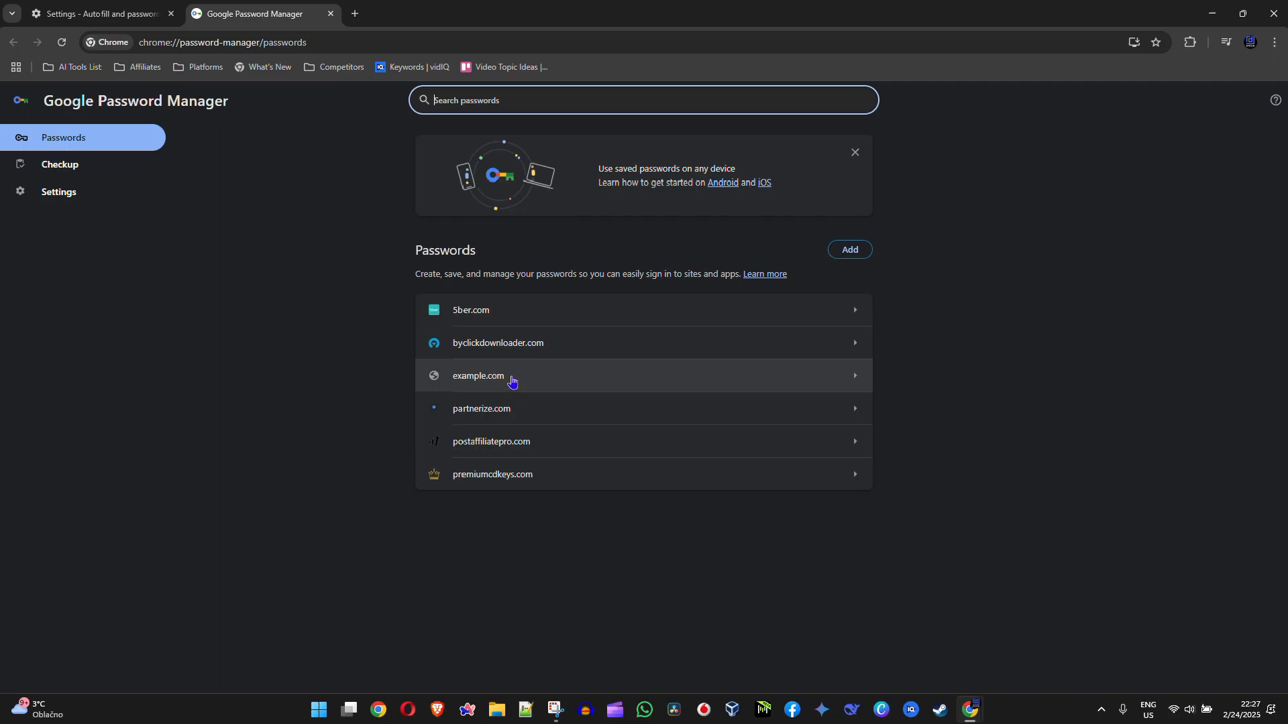
mouse_move(651, 382)
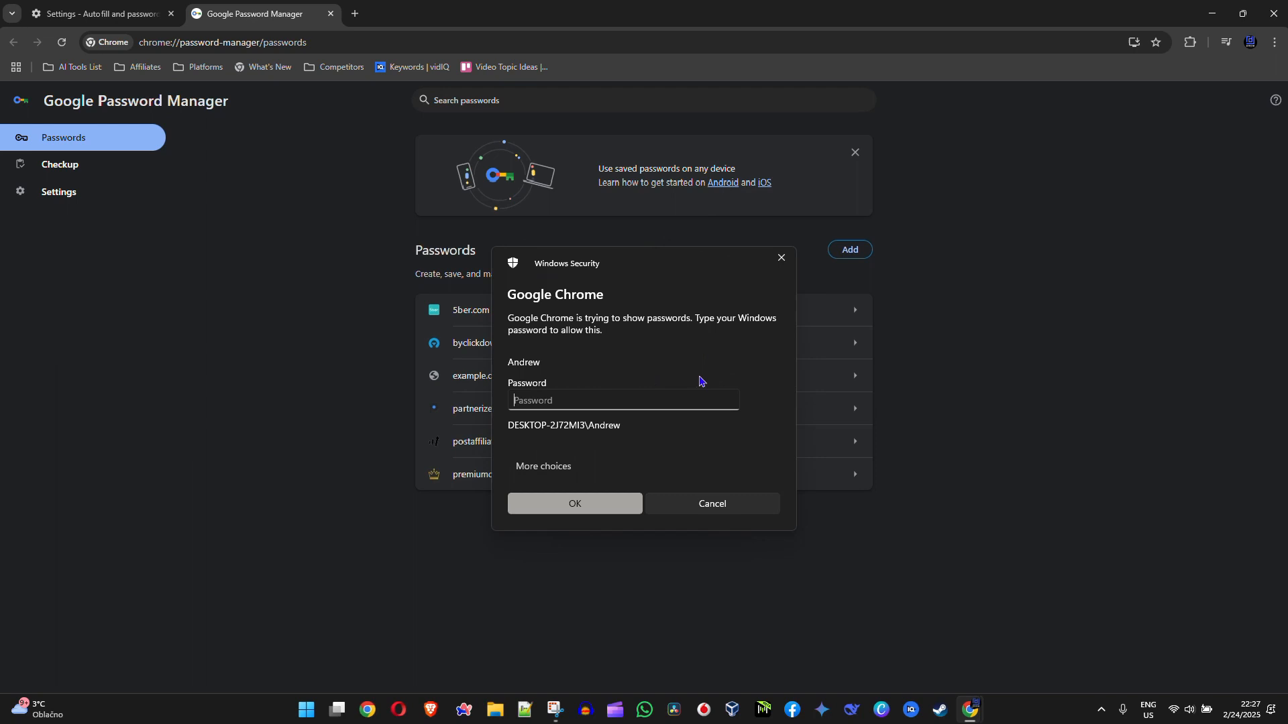
mouse_move(618, 401)
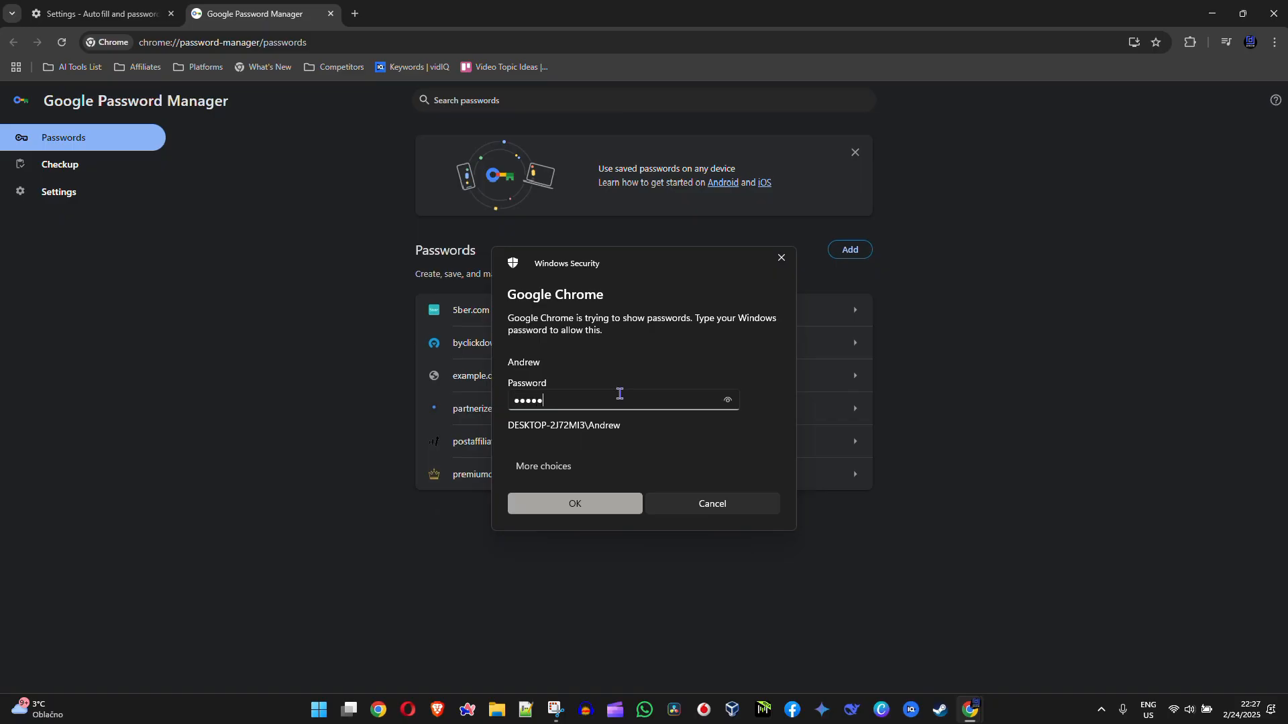
Enter the Windows password in the Windows Security prompt and confirm to unlock the example.com entry
text(password)
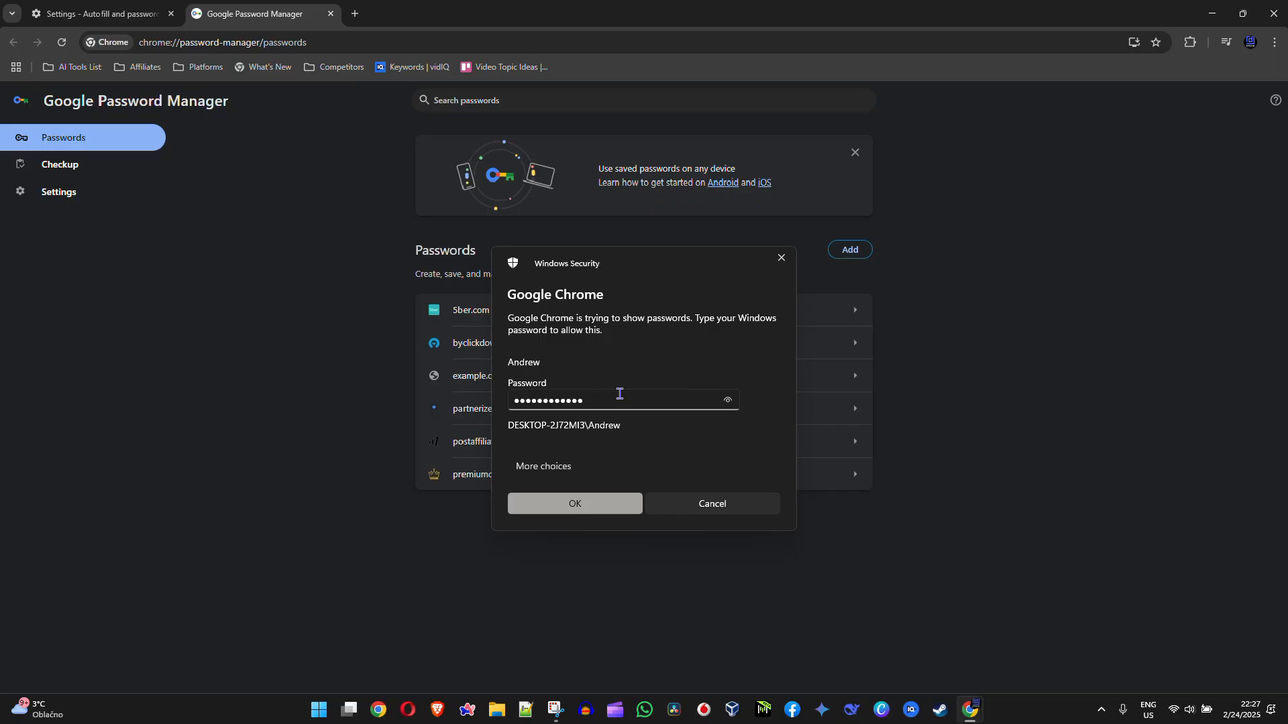
click(574, 503)
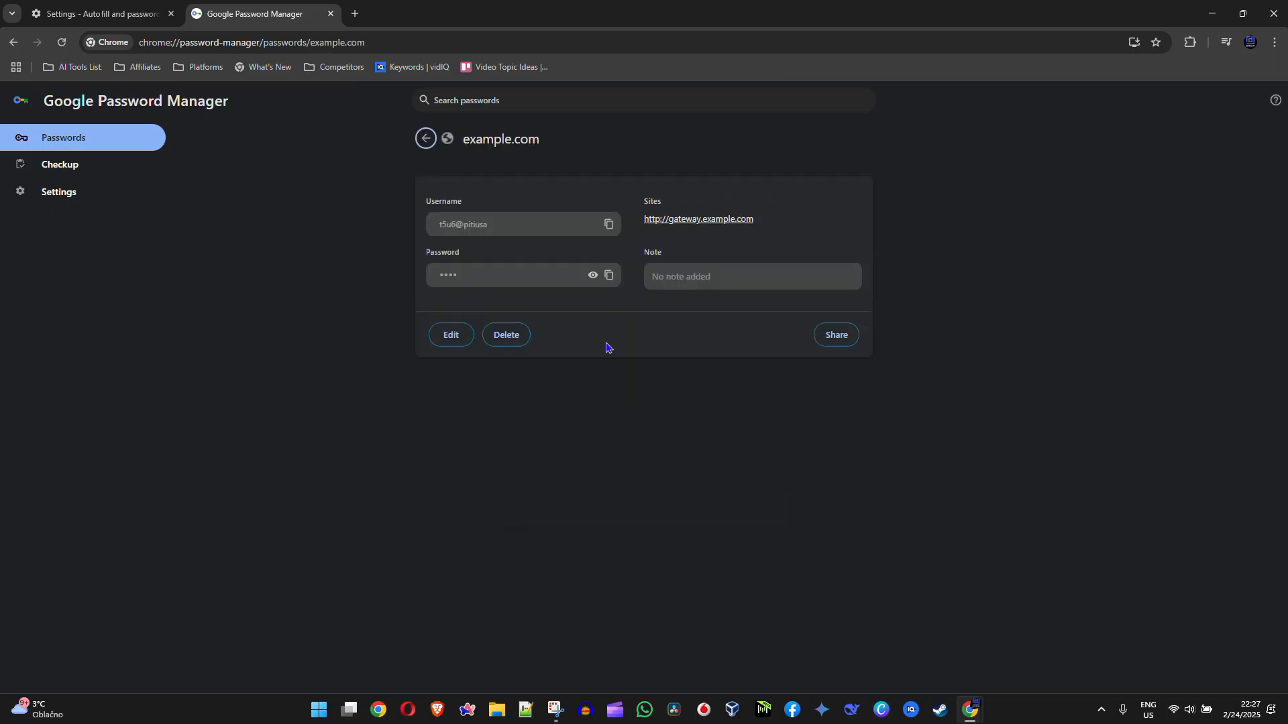
mouse_move(471, 224)
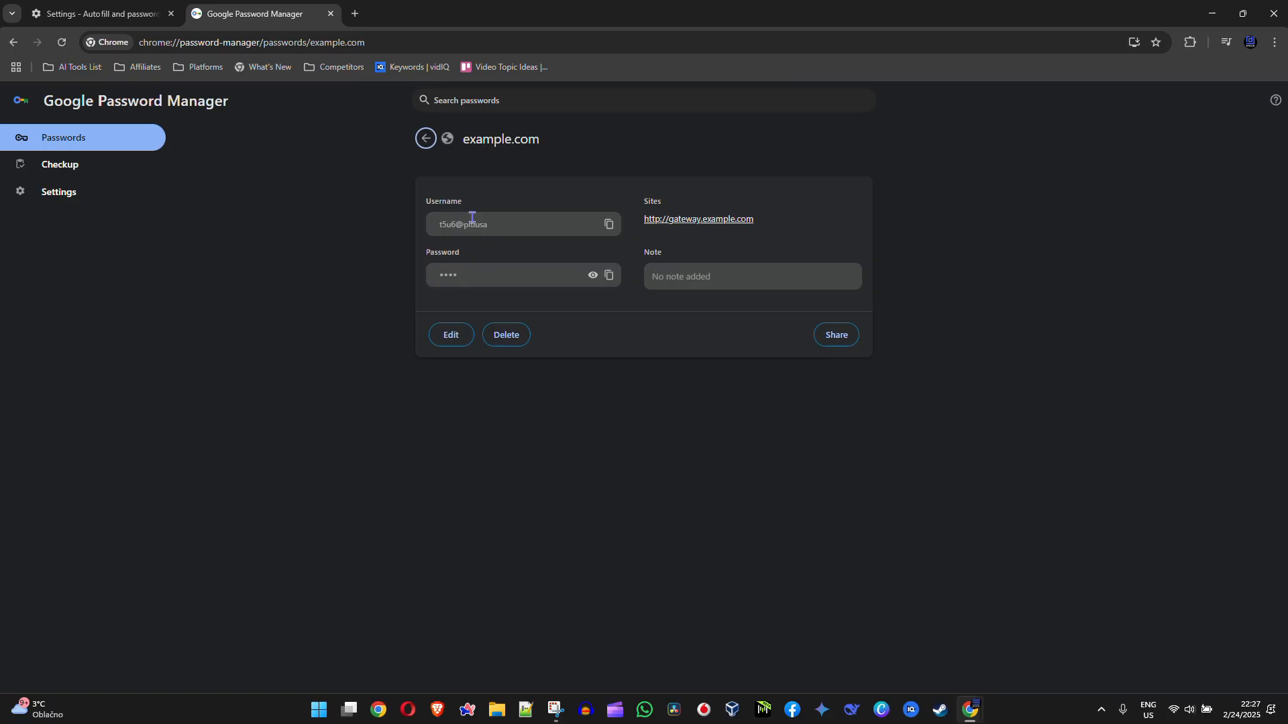
mouse_move(545, 281)
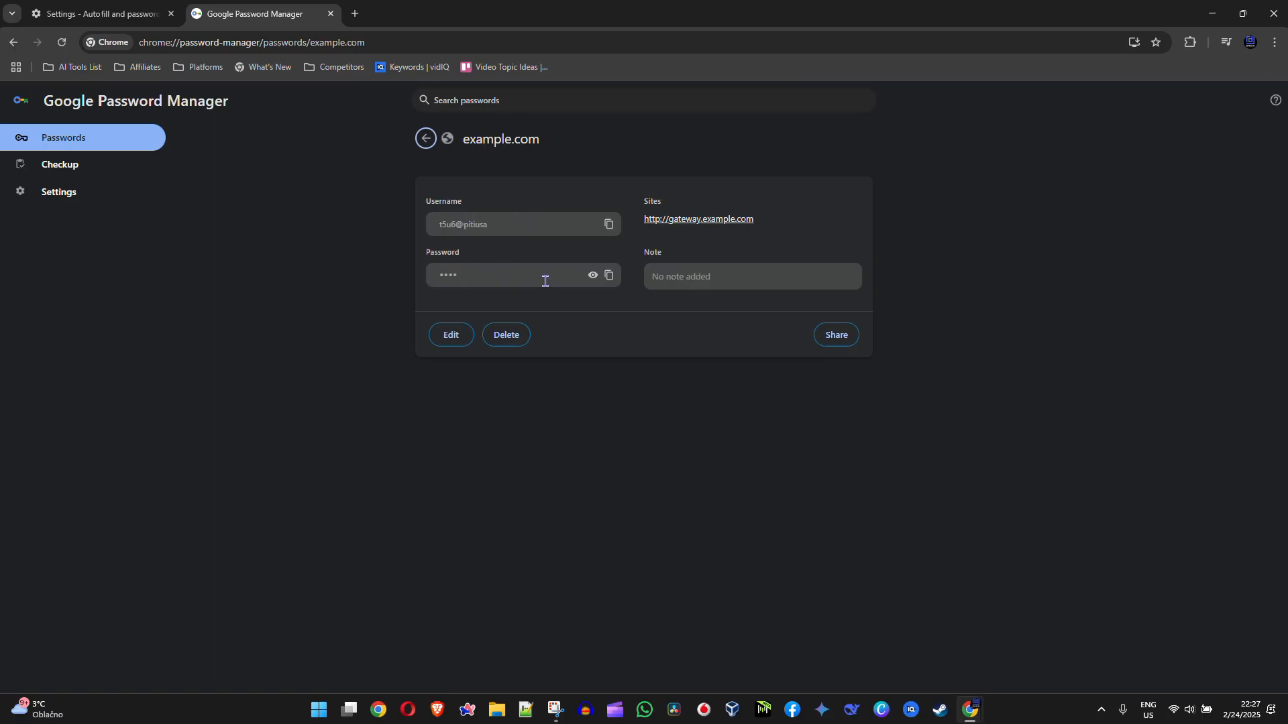
mouse_move(533, 273)
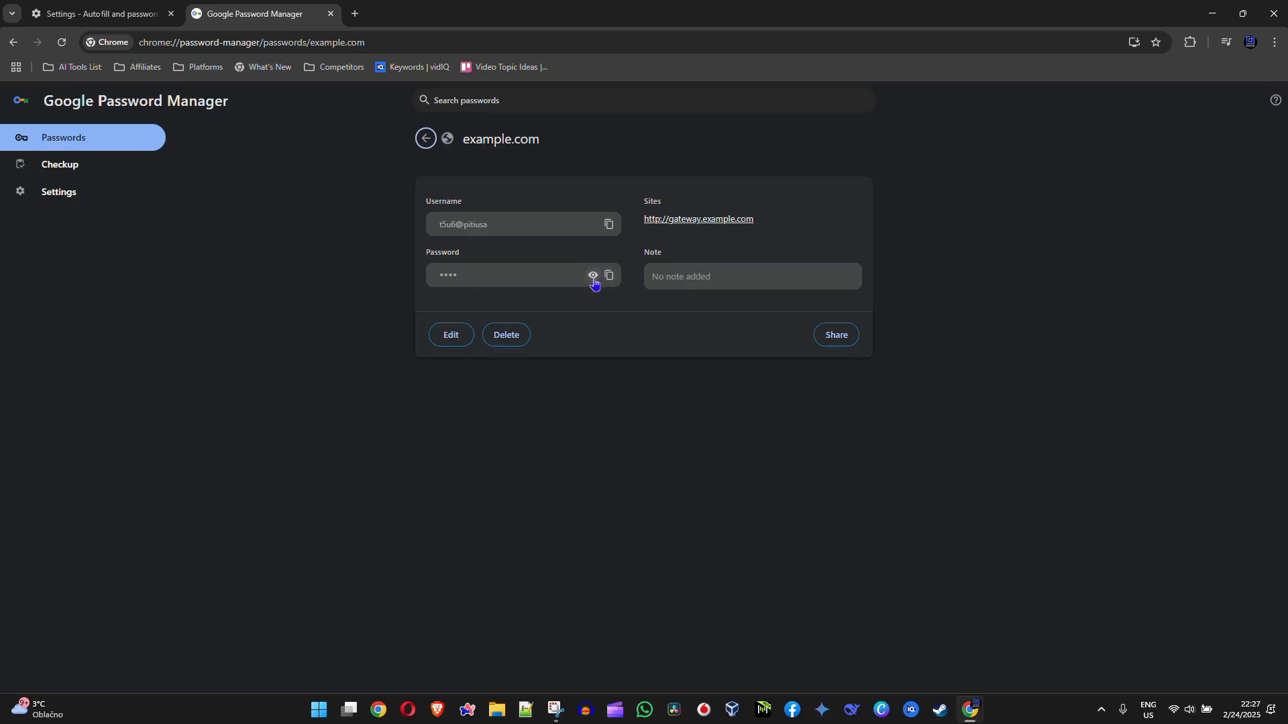
Reveal the saved example.com password in plain text via the eye icon
click(591, 275)
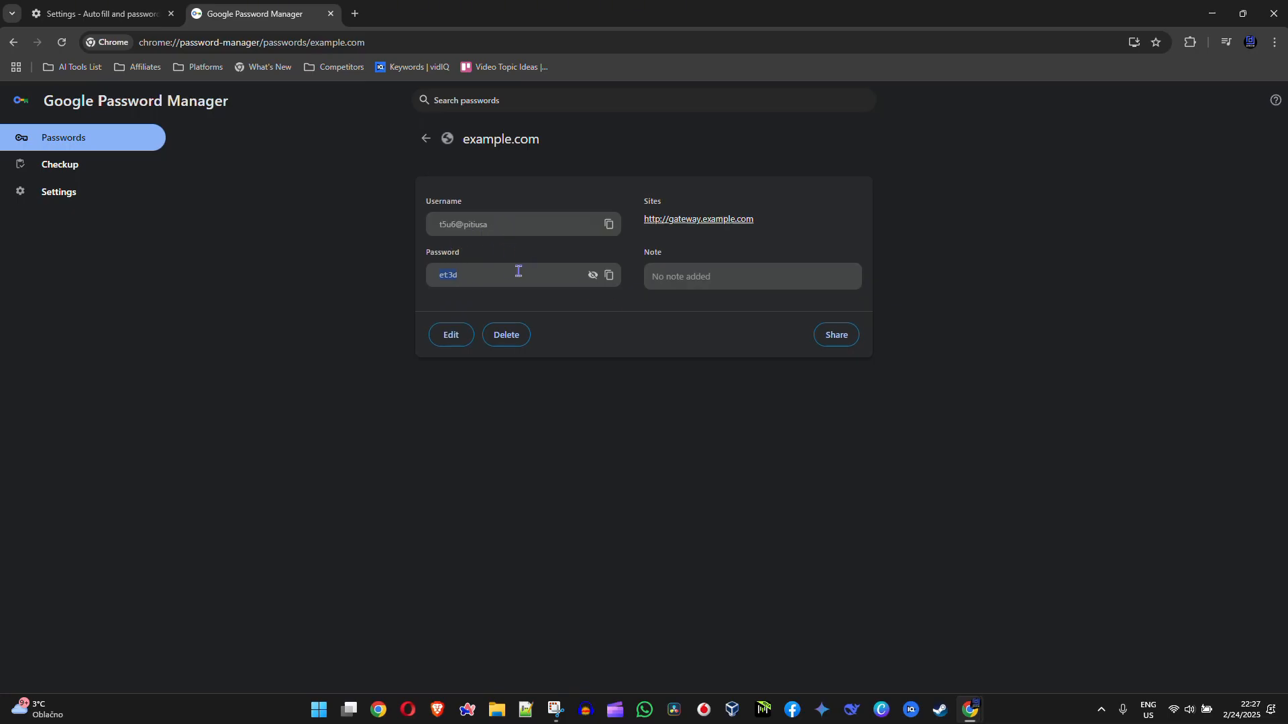
mouse_move(505, 268)
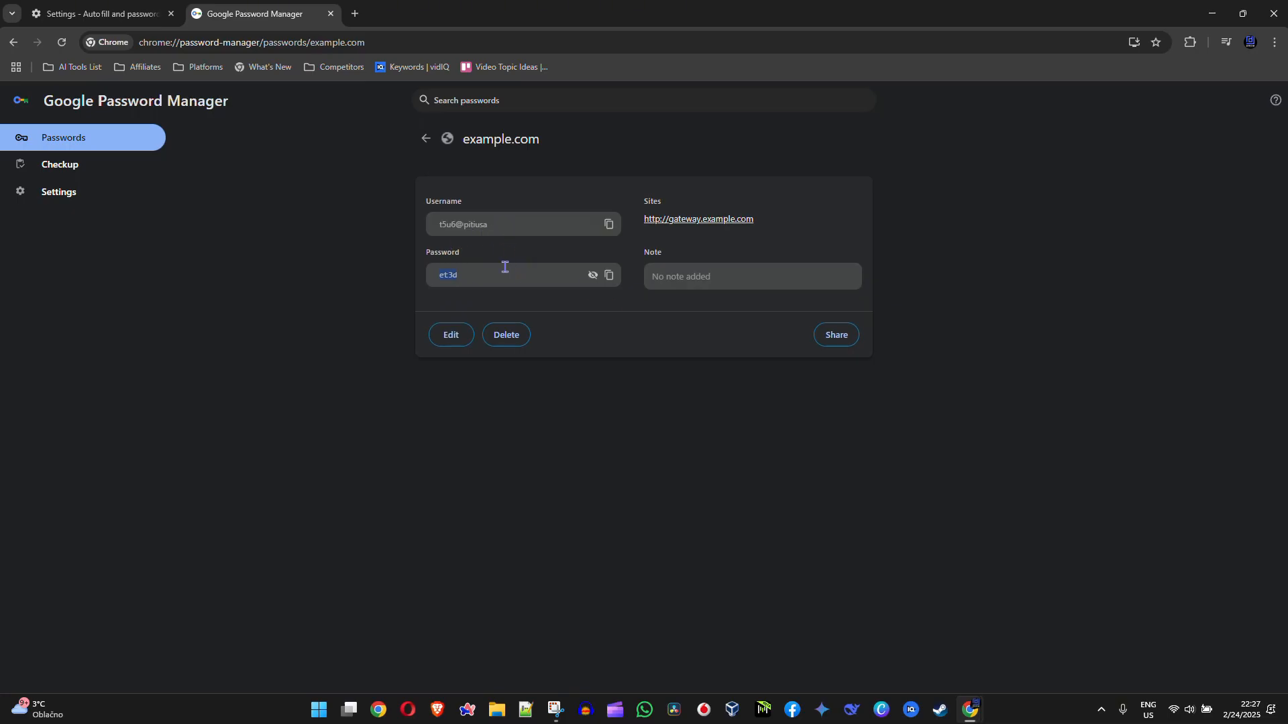
mouse_move(698, 218)
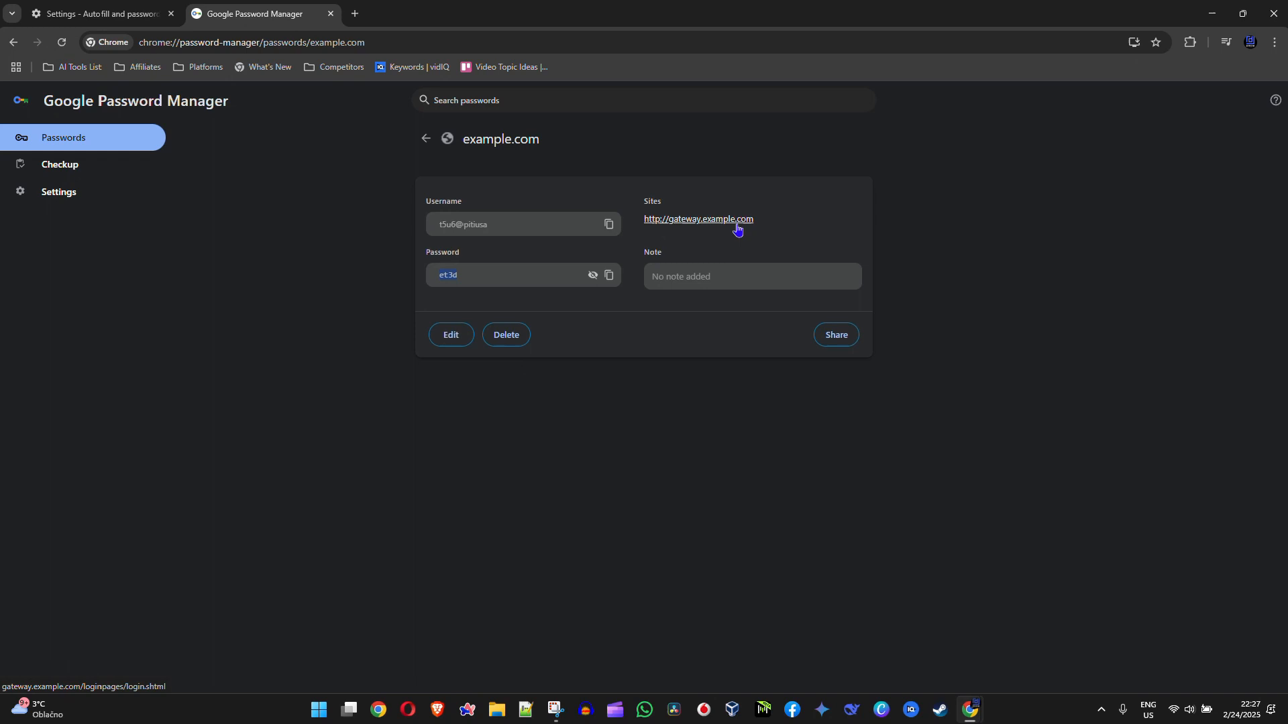
mouse_move(635, 173)
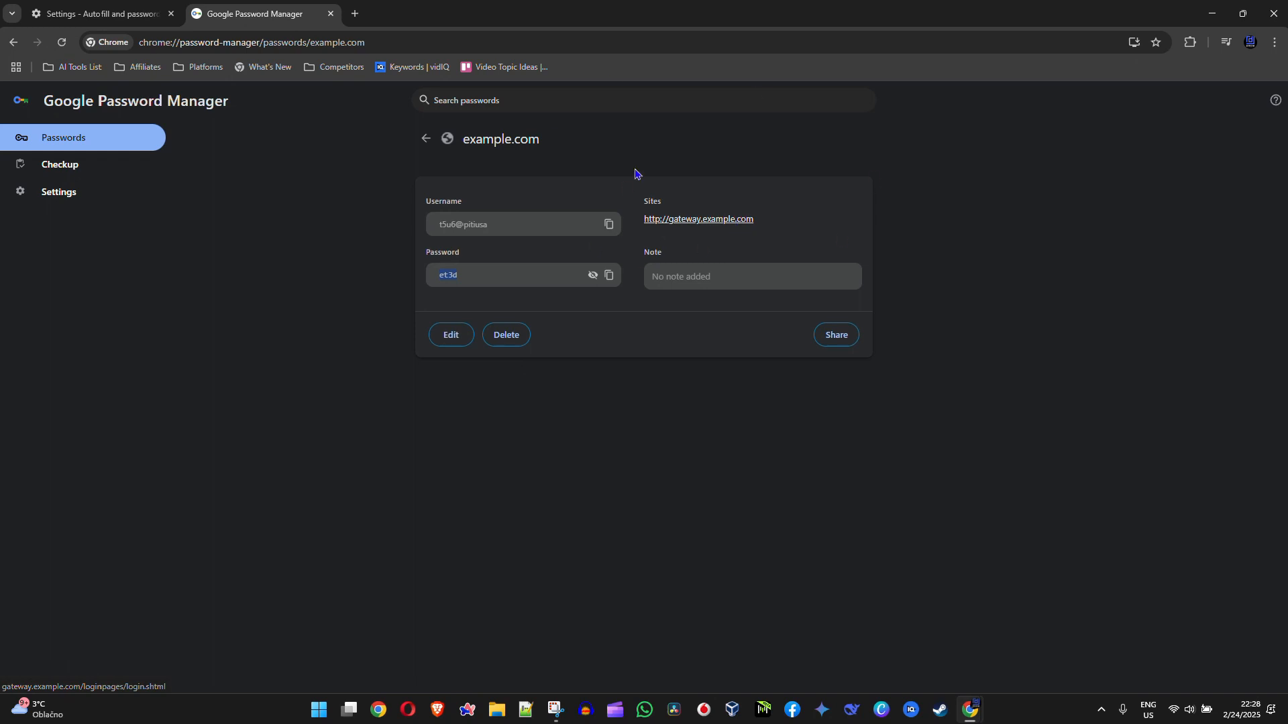
mouse_move(298, 83)
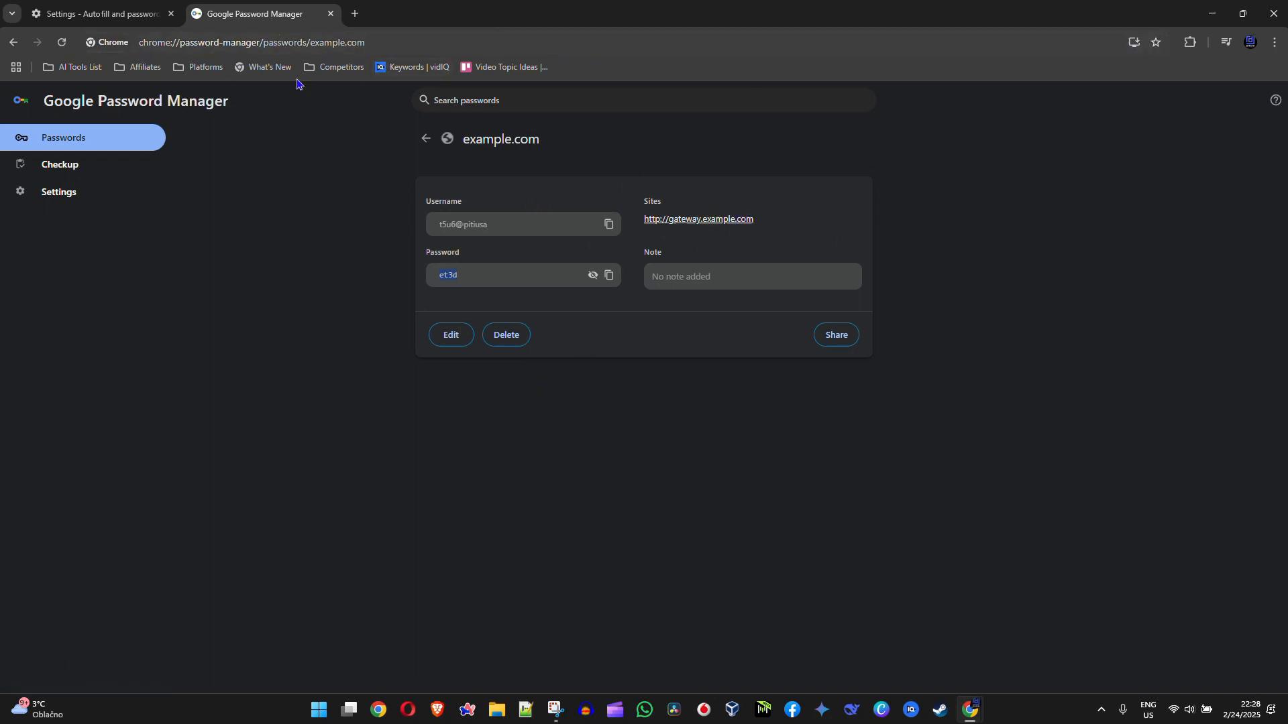